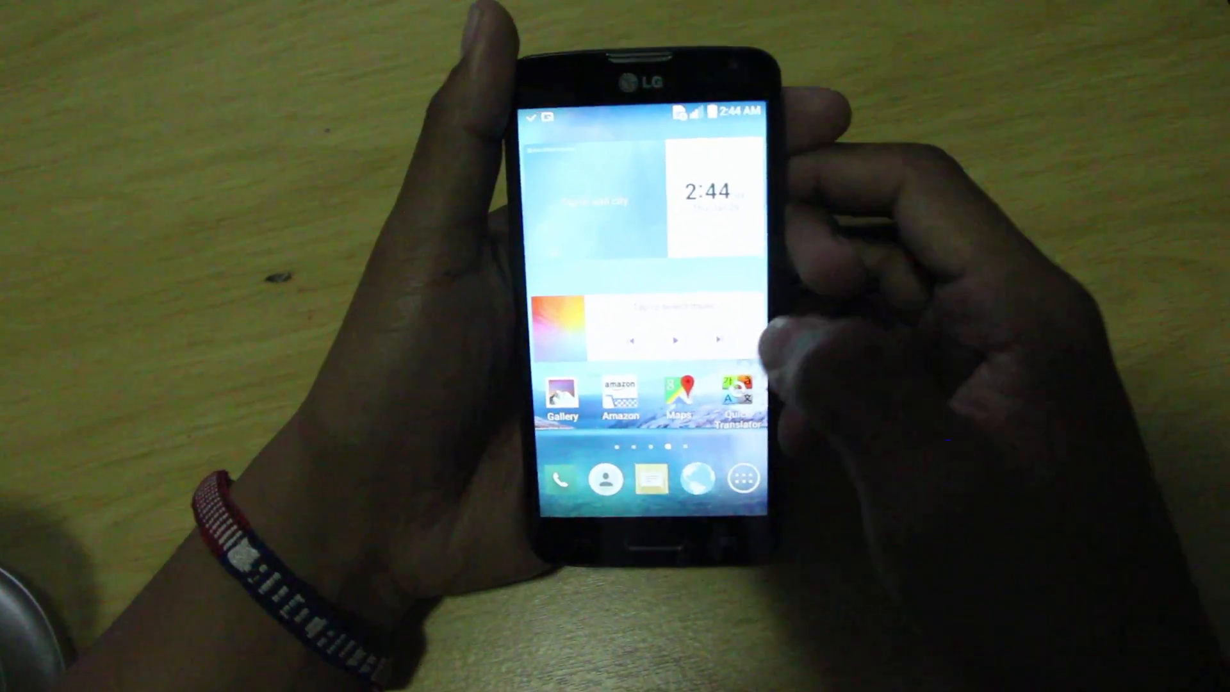
Open Settings, then About phone > Software info to reach the Build number
{"action": "left_click_drag", "start_coordinate": [643, 118], "coordinate": [643, 353]}
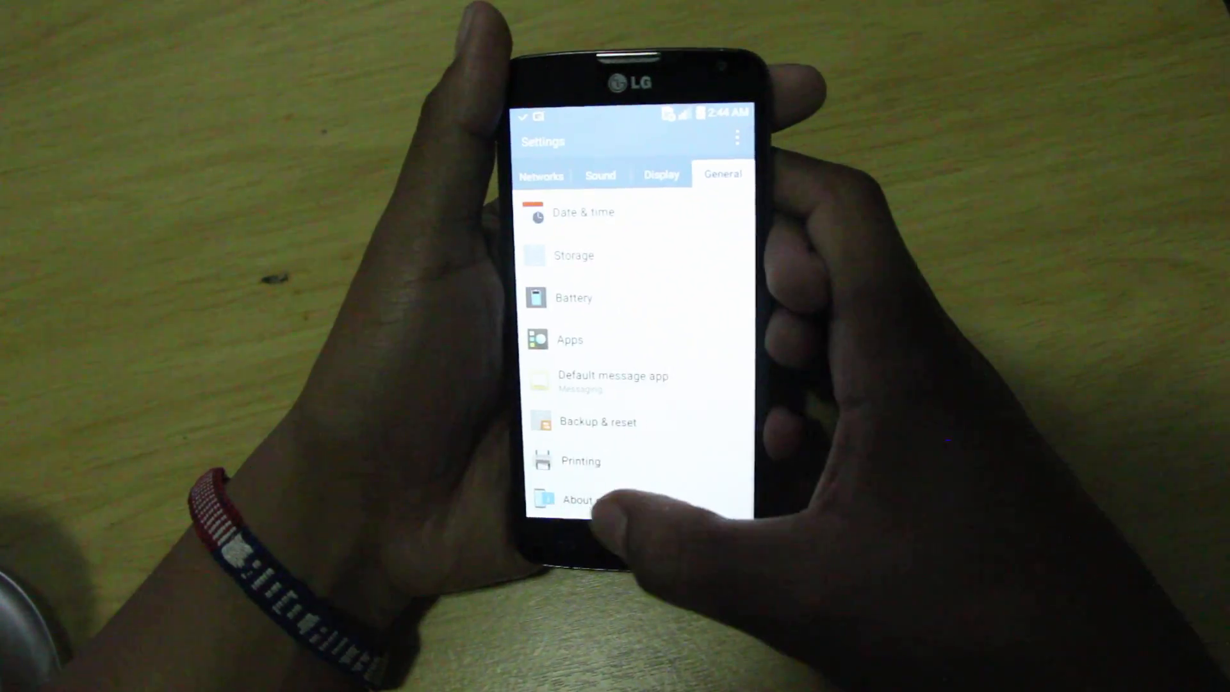
{"action": "left_click", "coordinate": [581, 500]}
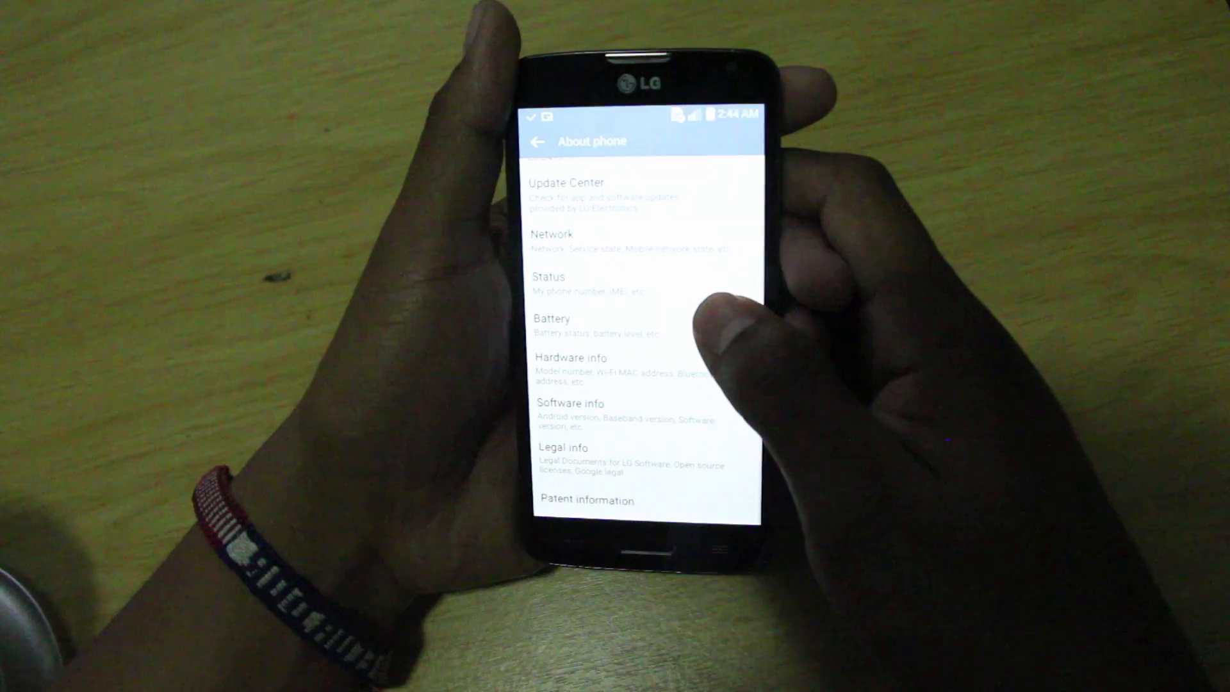
{"action": "left_click", "coordinate": [571, 403]}
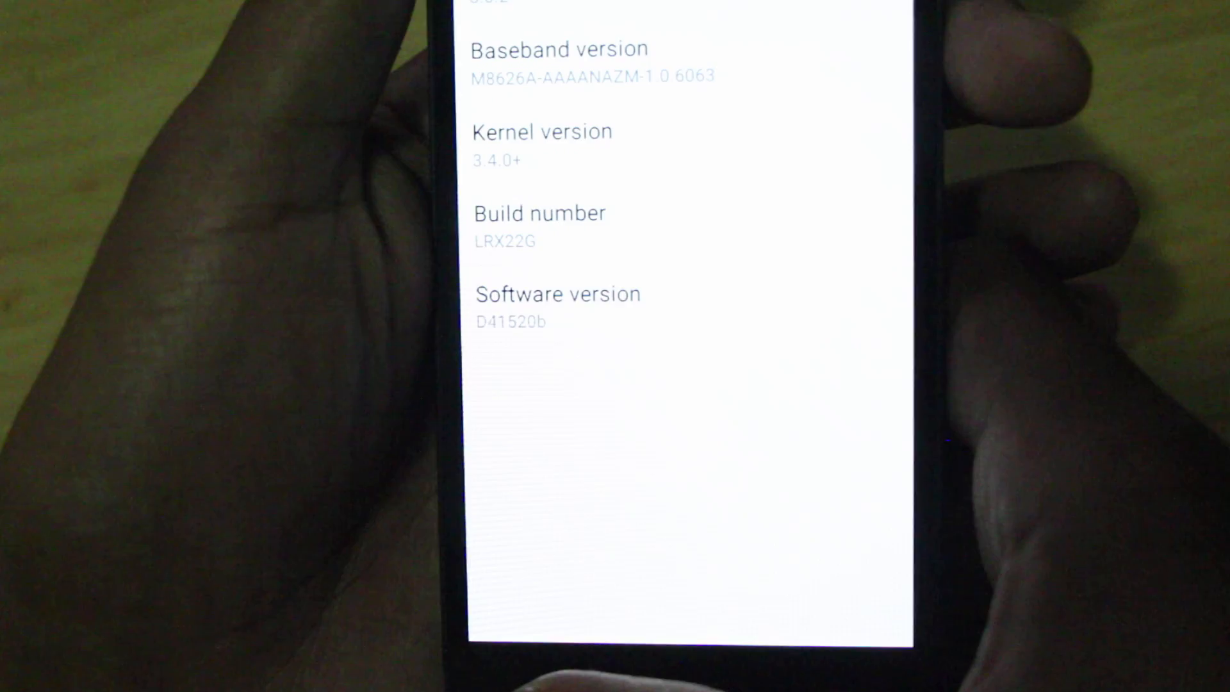
{"action": "scroll", "scroll_direction": "down", "scroll_amount": 3}
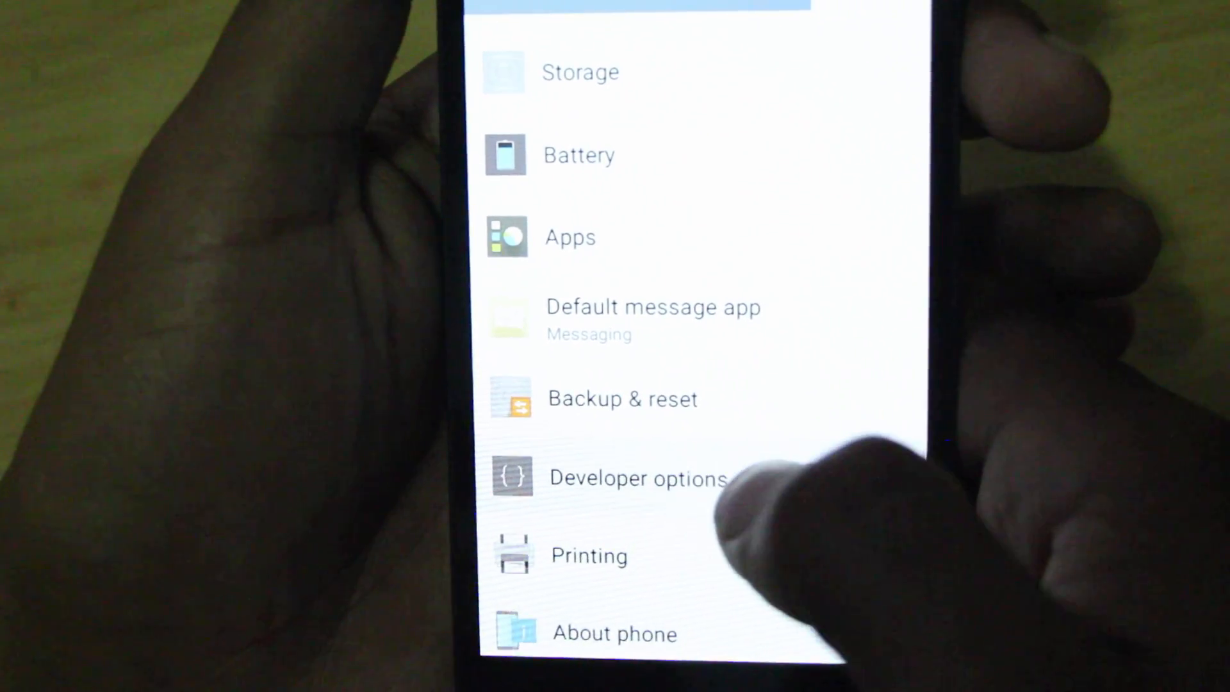
Enable USB debugging in Developer options and confirm Allow USB debugging
{"action": "left_click", "coordinate": [637, 479]}
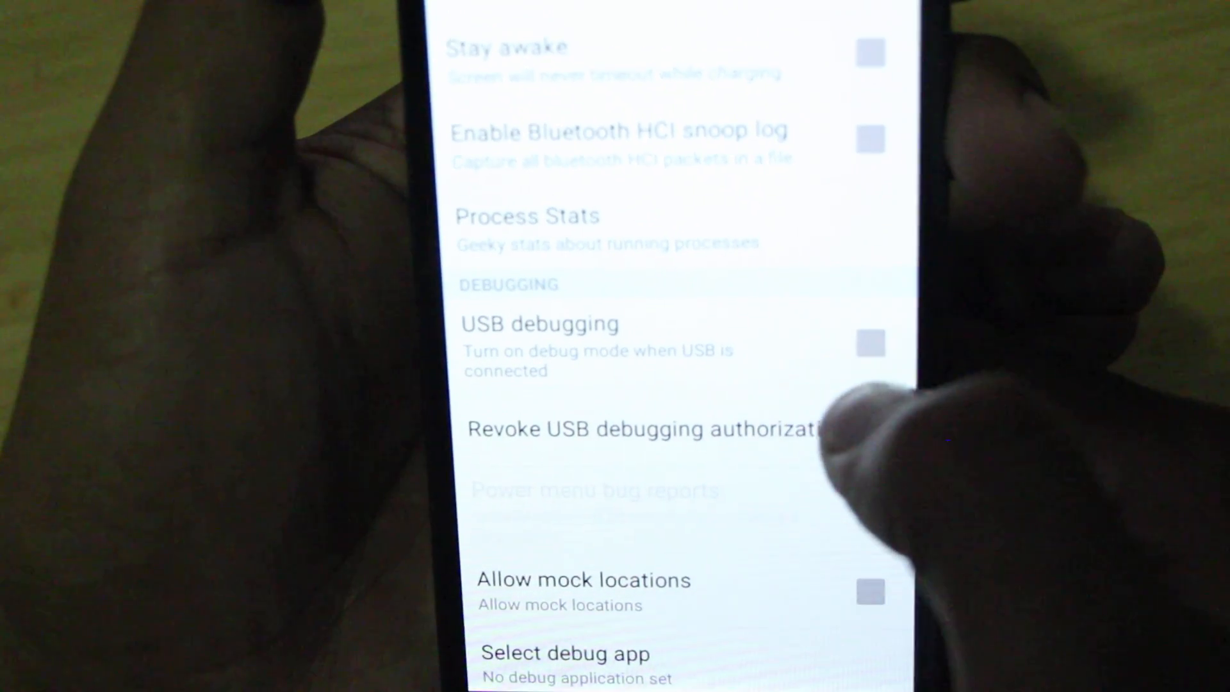
{"action": "left_click", "coordinate": [869, 343]}
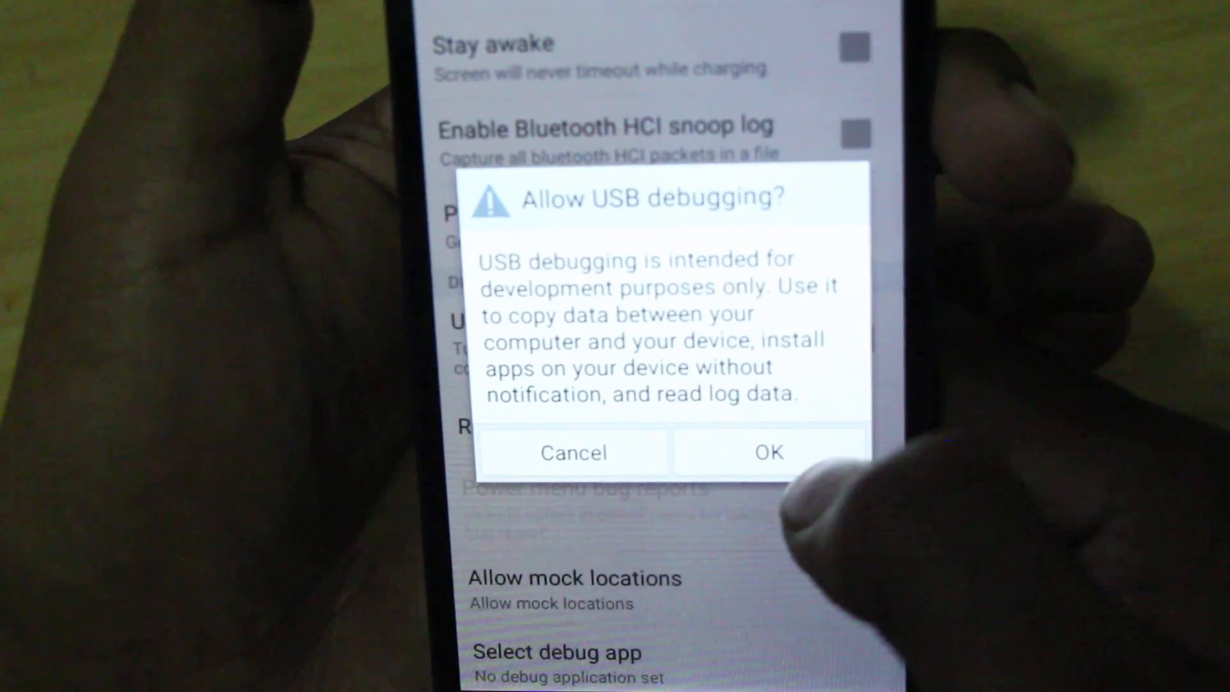
{"action": "left_click", "coordinate": [766, 451]}
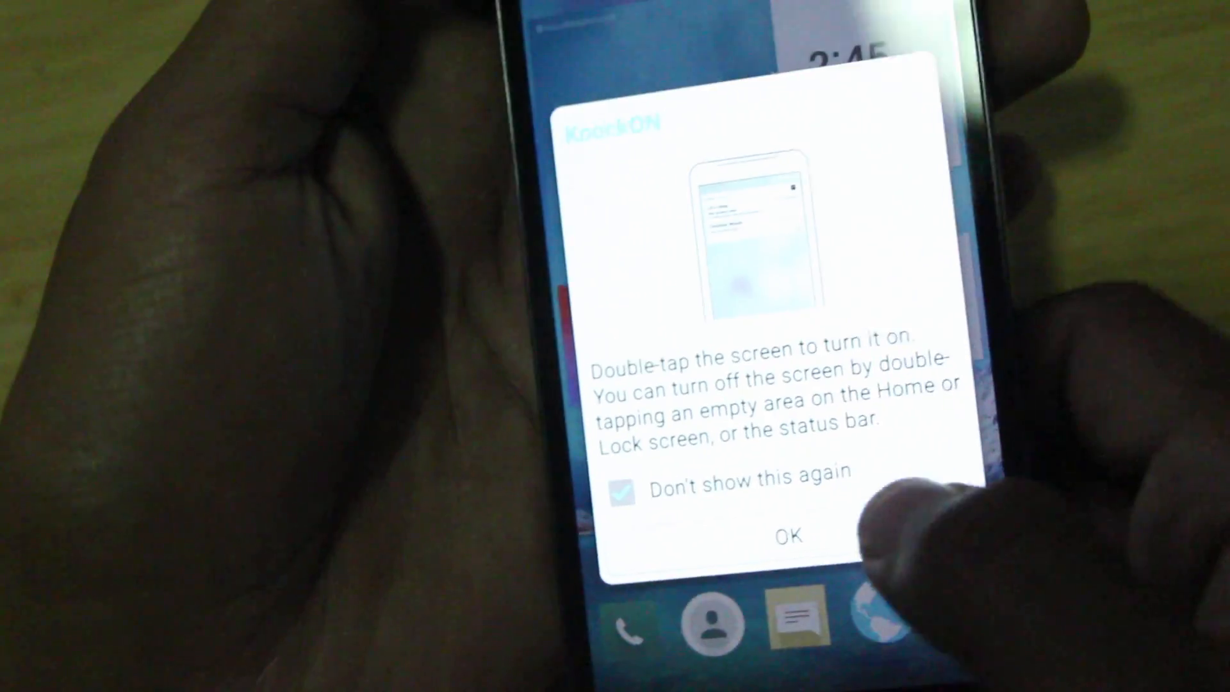
Dismiss the KnockON double-tap tip with OK
{"action": "left_click", "coordinate": [785, 535]}
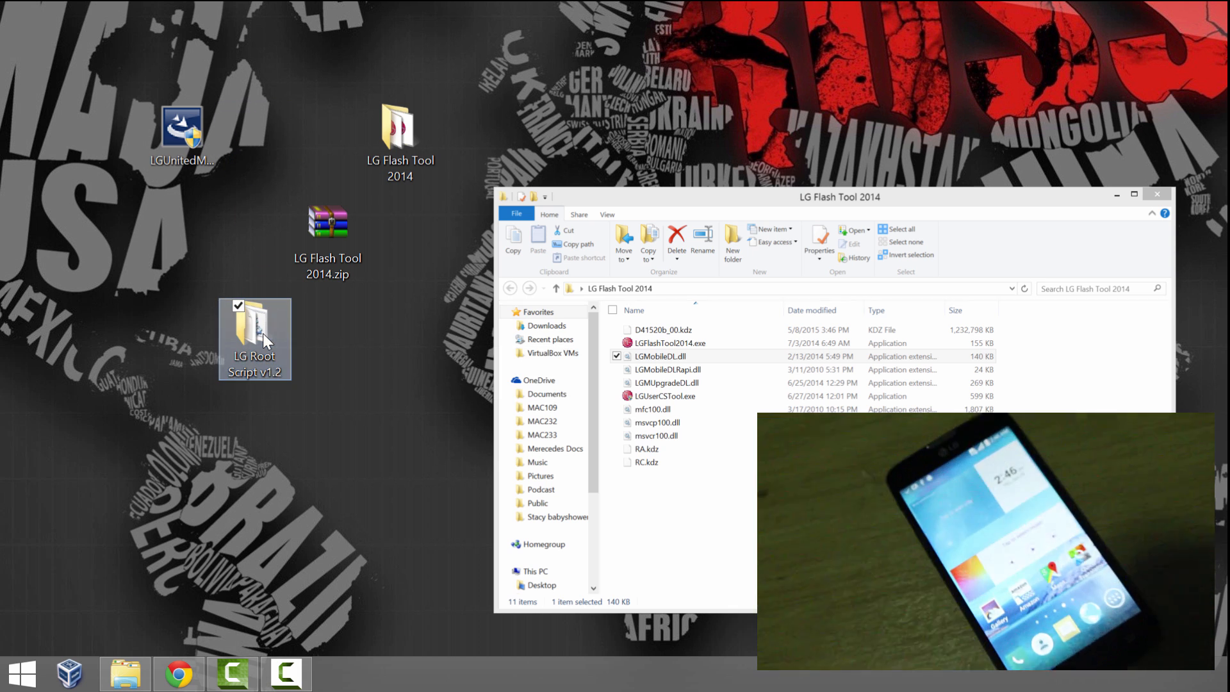
Open the desktop LG Root Script v1.2 folder and select LG Root Script.bat
{"action": "double_click", "coordinate": [253, 333]}
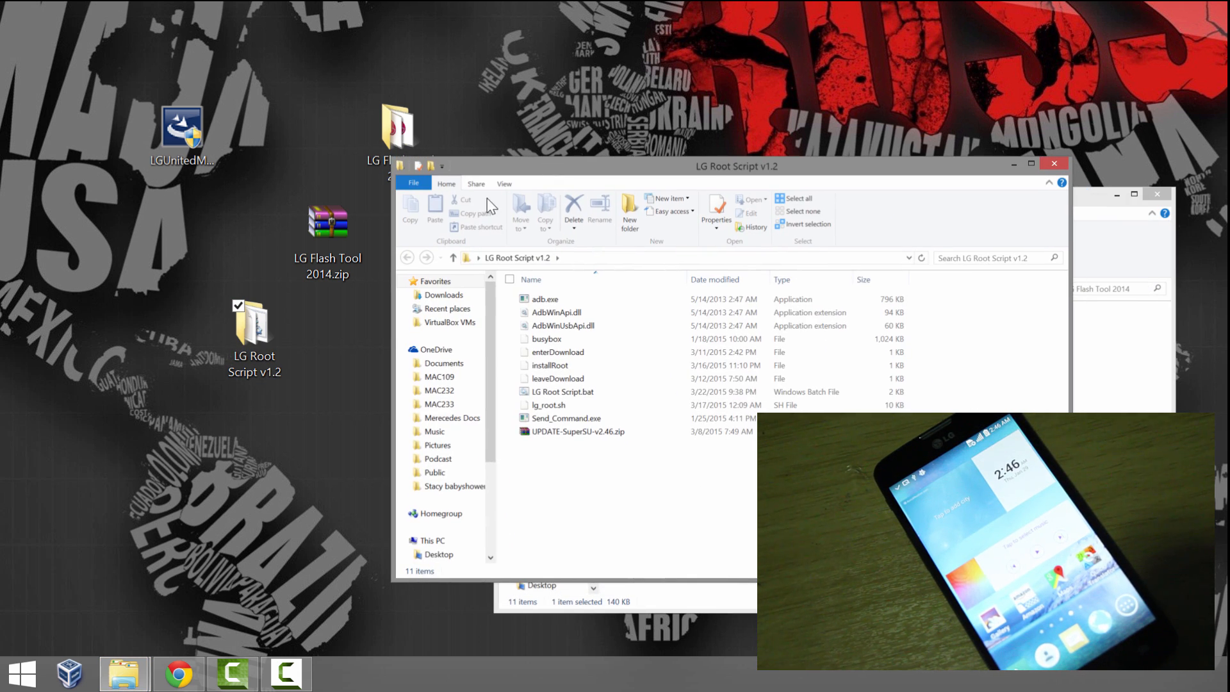
{"action": "left_click", "coordinate": [546, 339]}
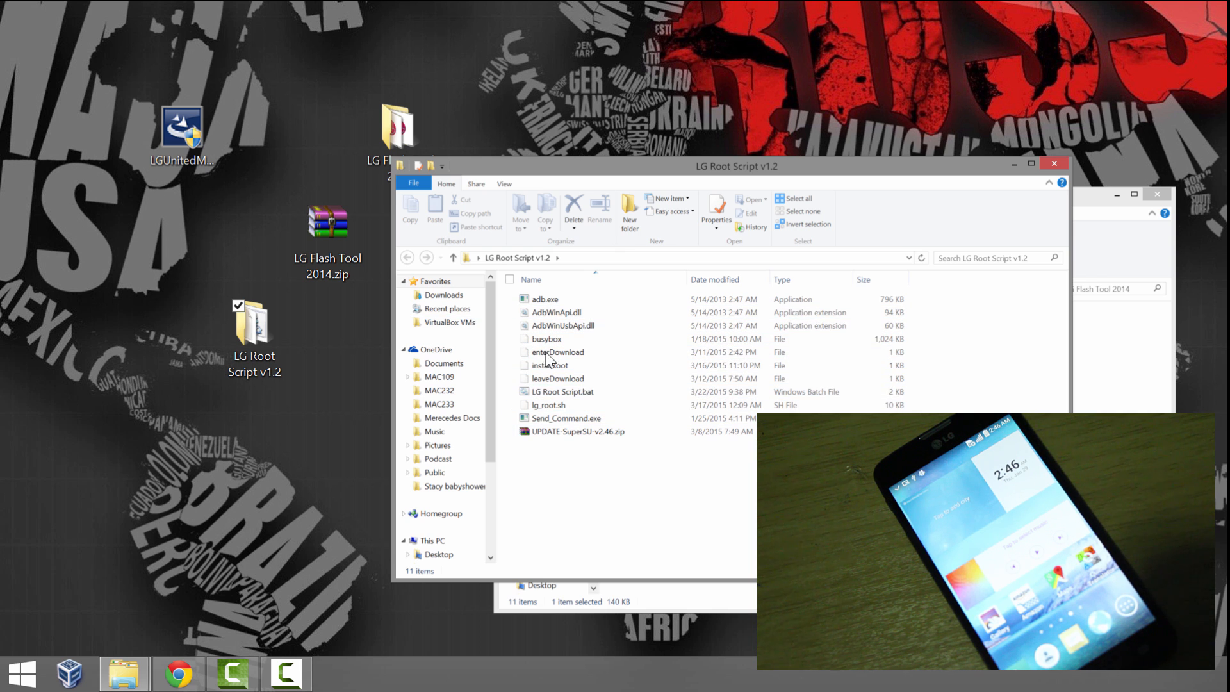
{"action": "left_click", "coordinate": [562, 391]}
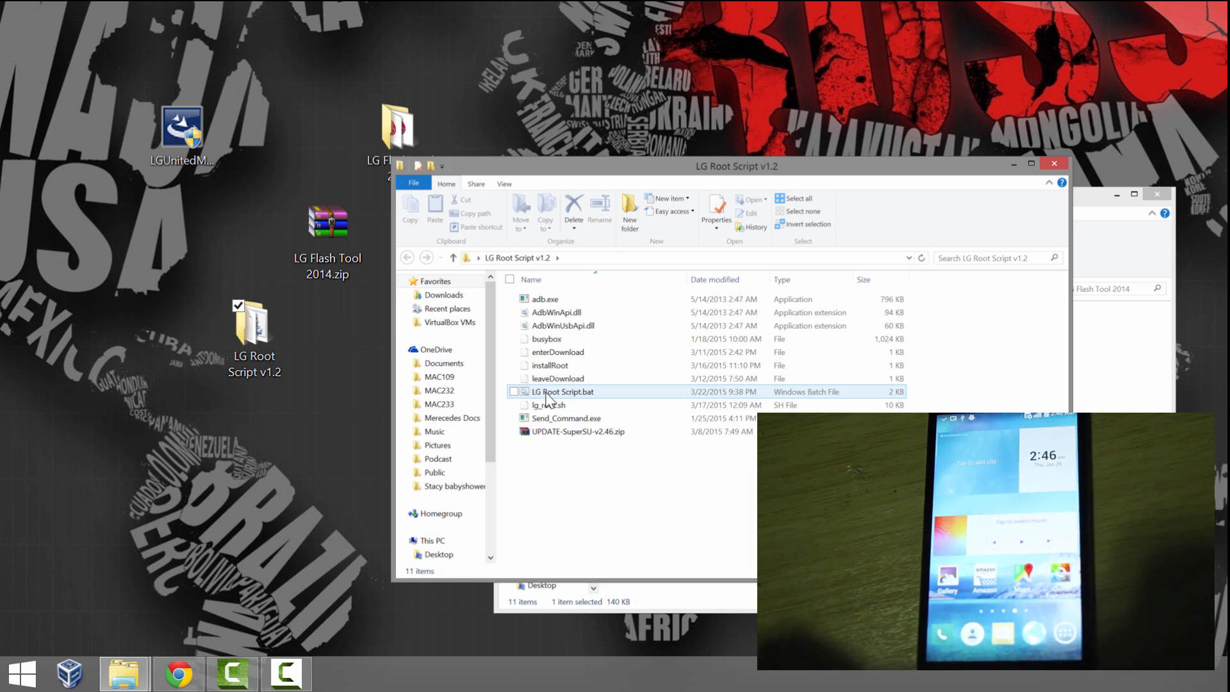
{"action": "mouse_move", "coordinate": [562, 392]}
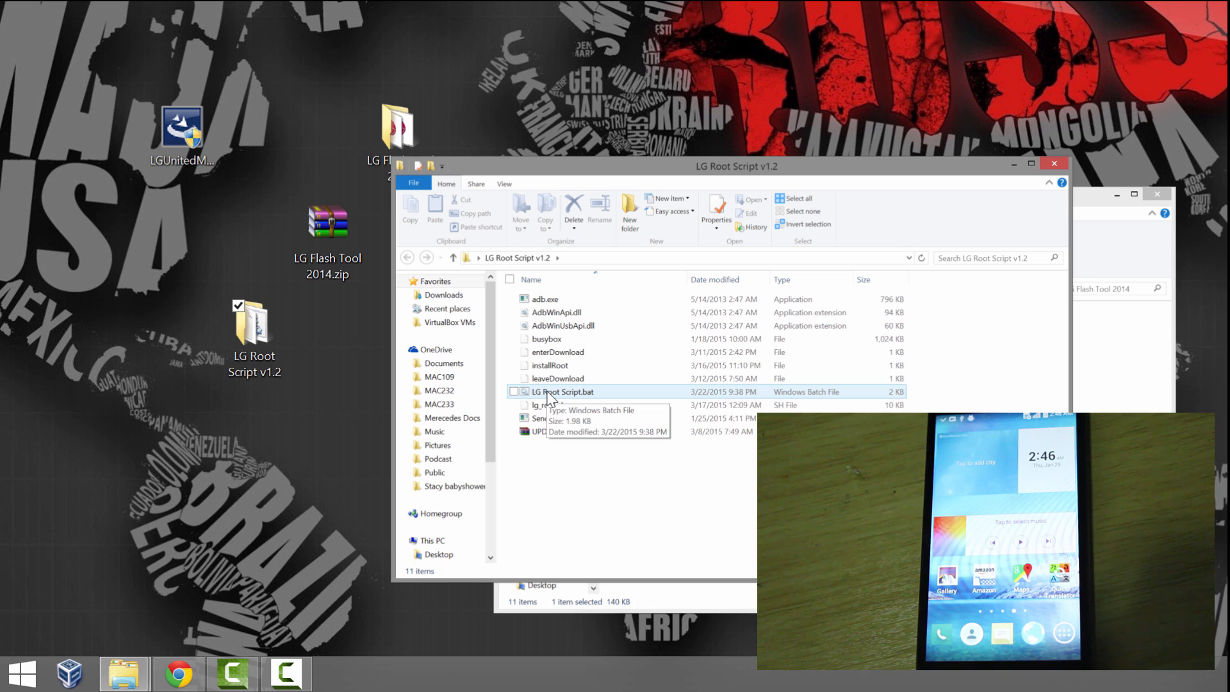
Run LG Root Script.bat after checking its context menu
{"action": "right_click", "coordinate": [556, 391]}
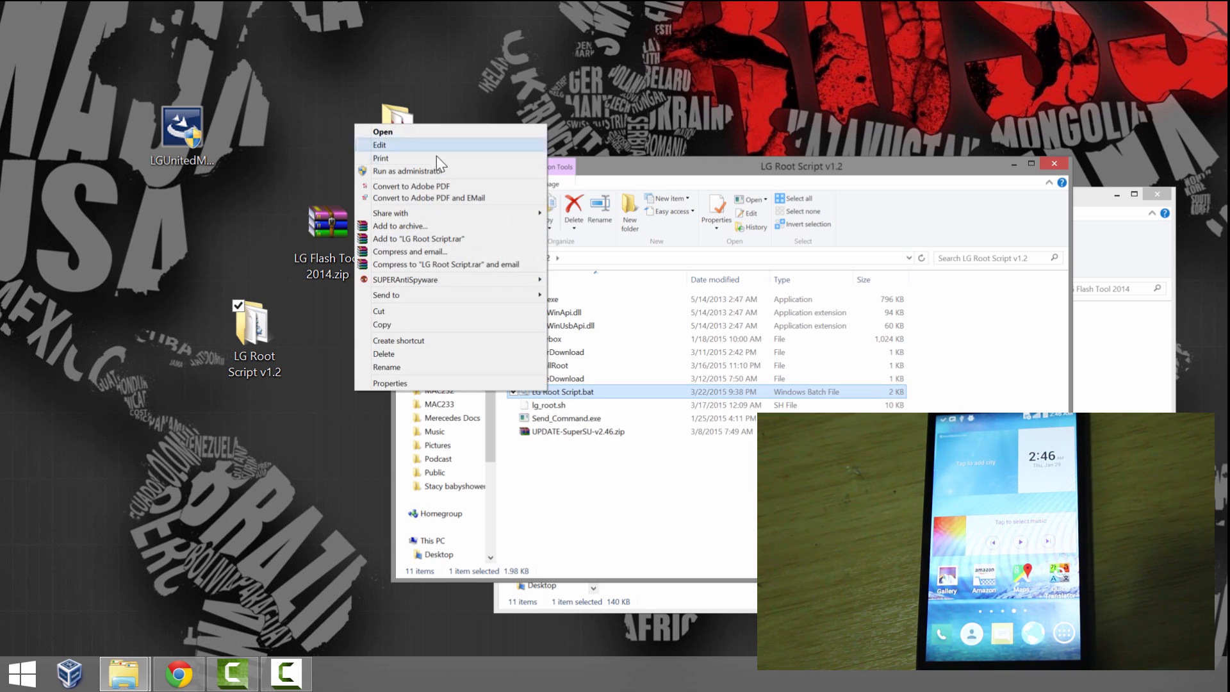
{"action": "mouse_move", "coordinate": [408, 171]}
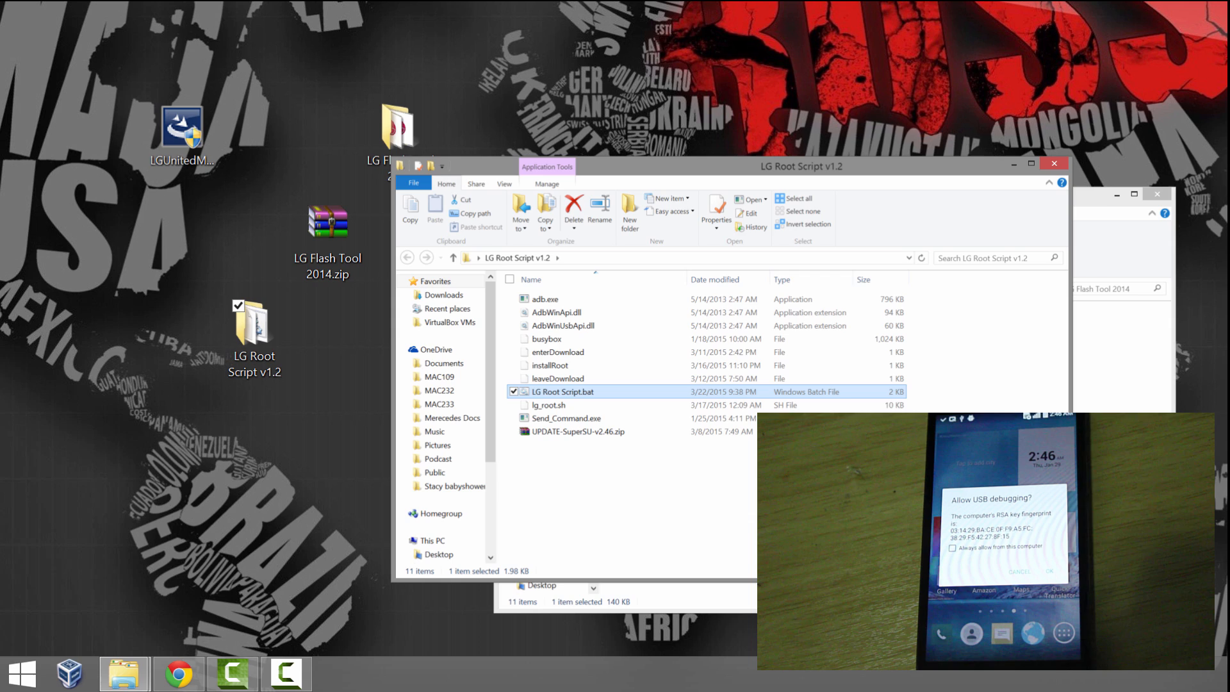
{"action": "double_click", "coordinate": [563, 392]}
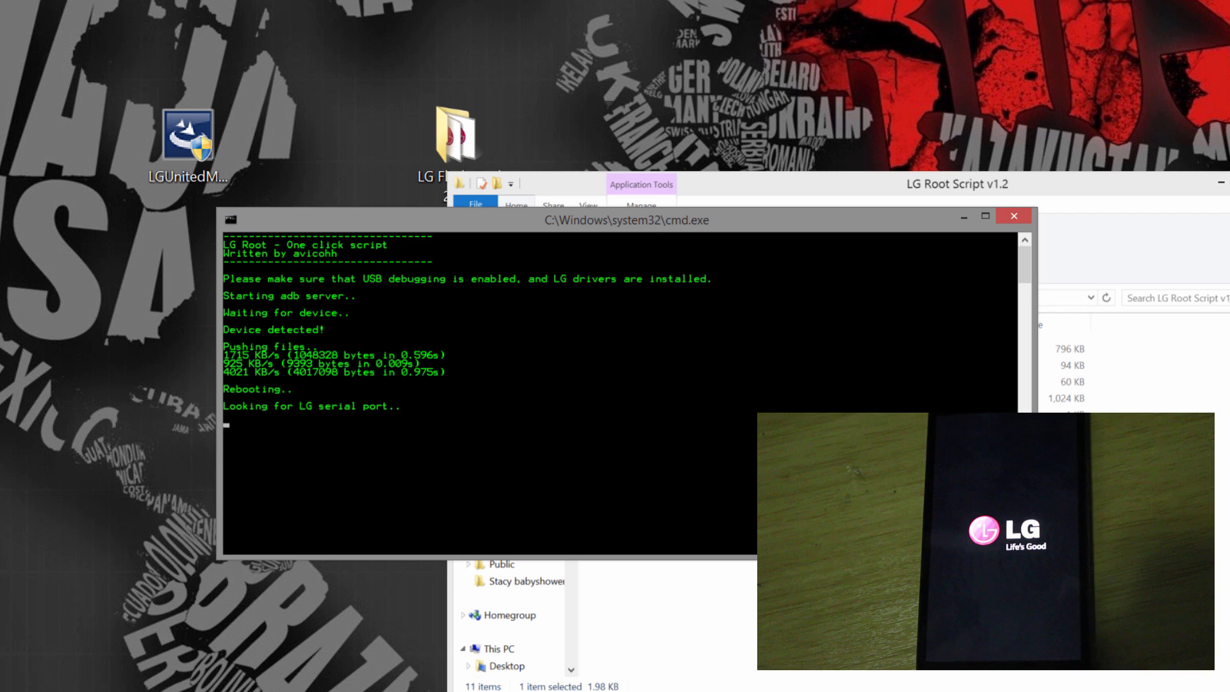
{"action": "mouse_move", "coordinate": [362, 449]}
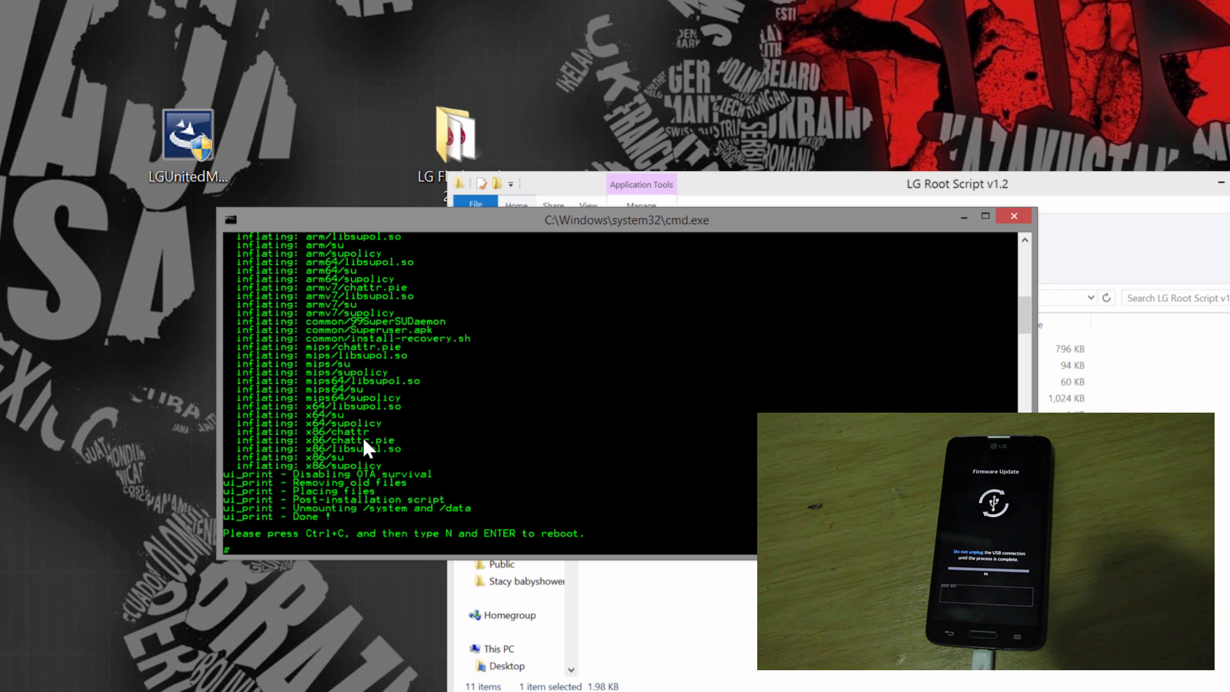
After Done, interrupt with Ctrl+C and answer N to the terminate-batch prompt
{"action": "key", "text": "ctrl+c"}
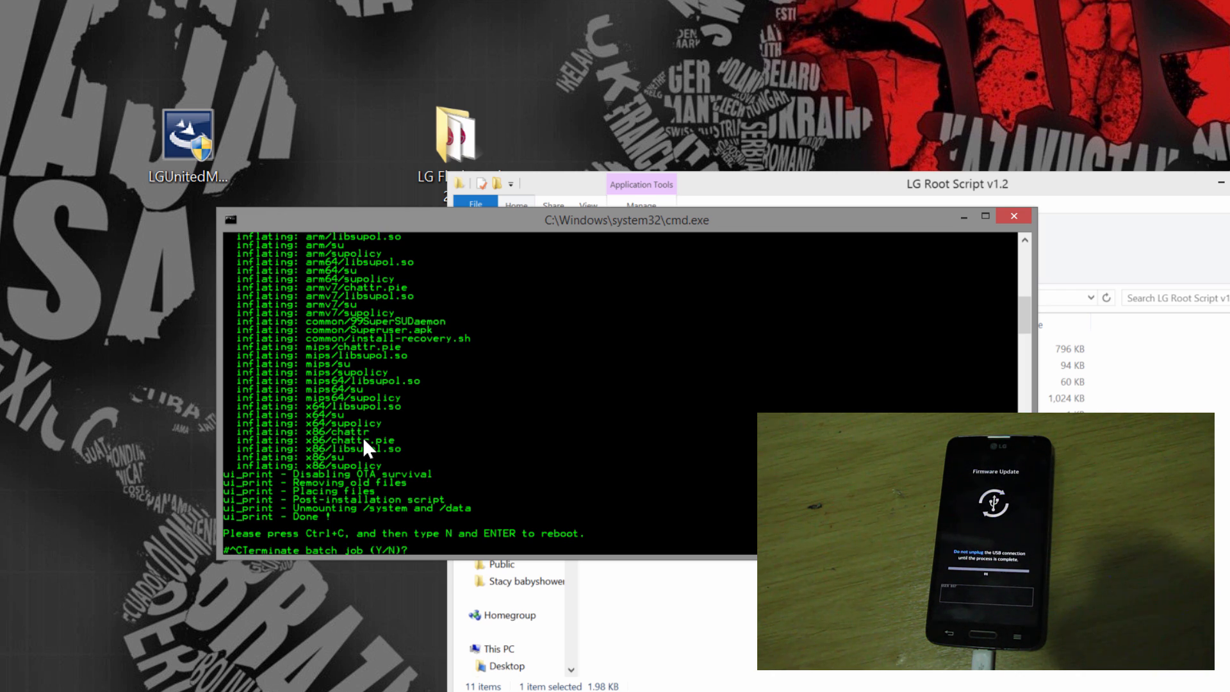
{"action": "type", "text": "N"}
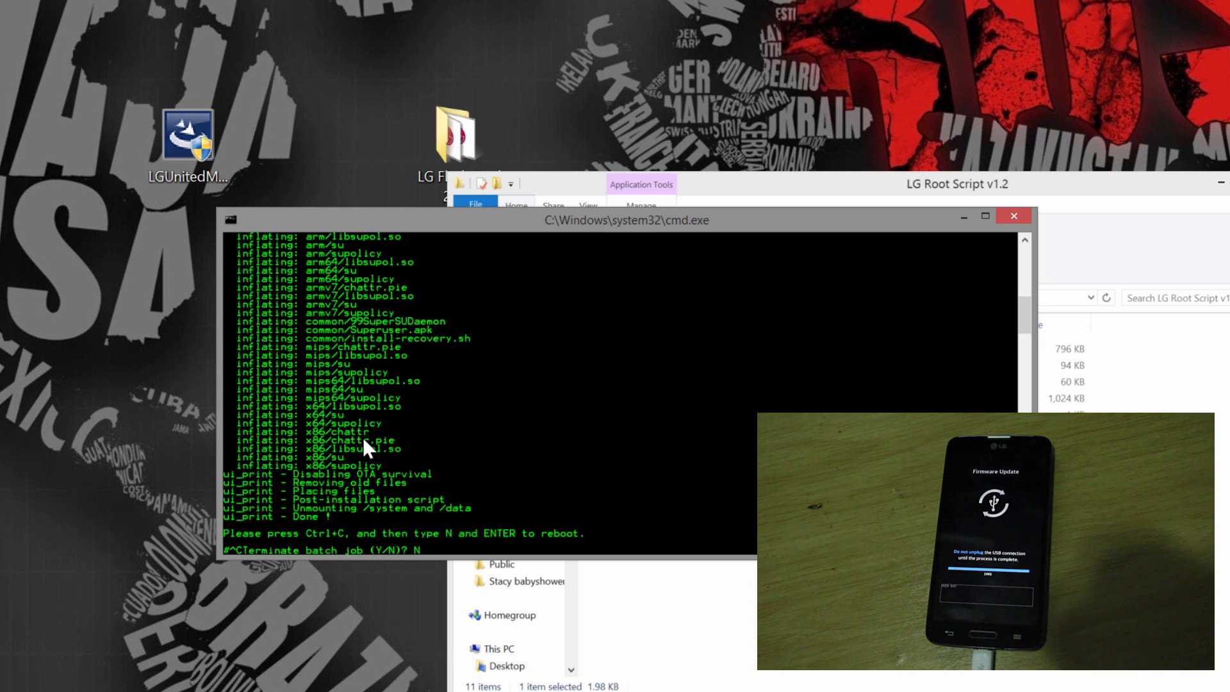